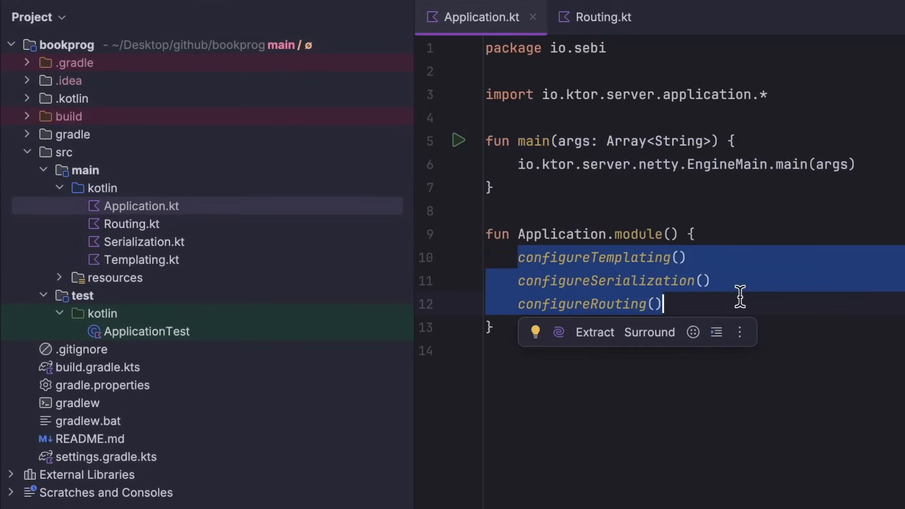
Step: Bring up Routing.kt with the Junie assistant open beside it
click(602, 17)
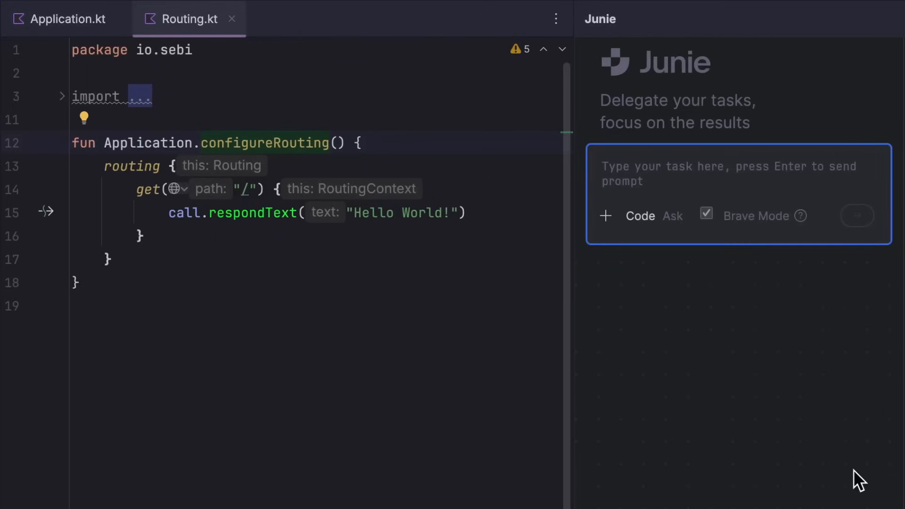
Step: Ask Junie for an in-memory book progress CRUD API with tests and a Tailwind JS frontend at root
text(Implement)
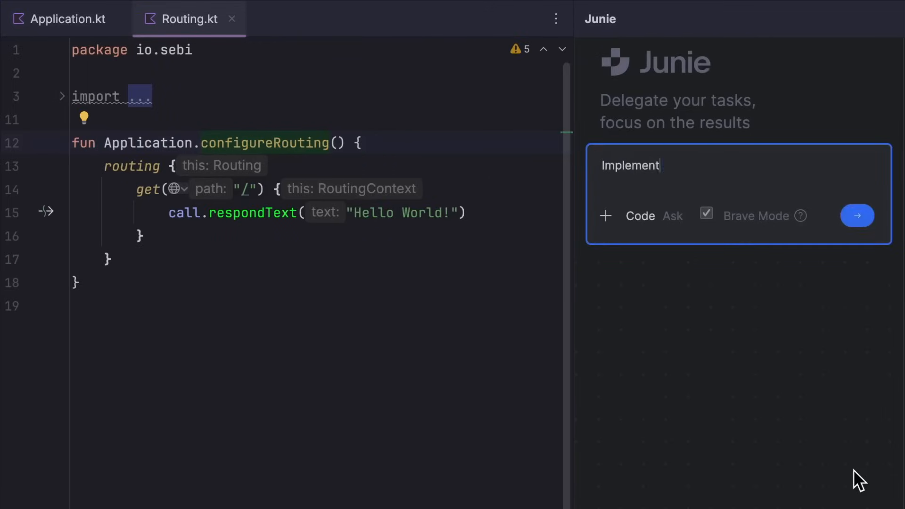
text(an API that allows me to track progress for)
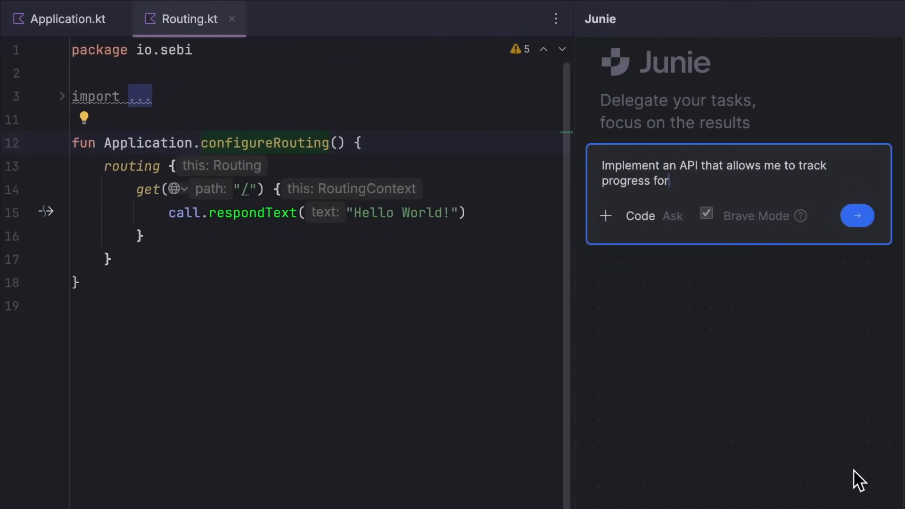
text(reading boooks by title and percentage with)
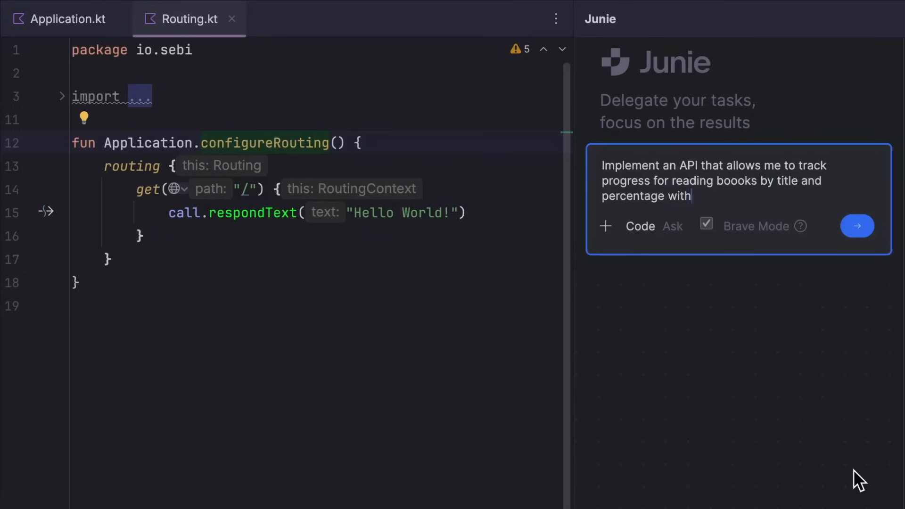
text(basic CRUD operations. Store the dat)
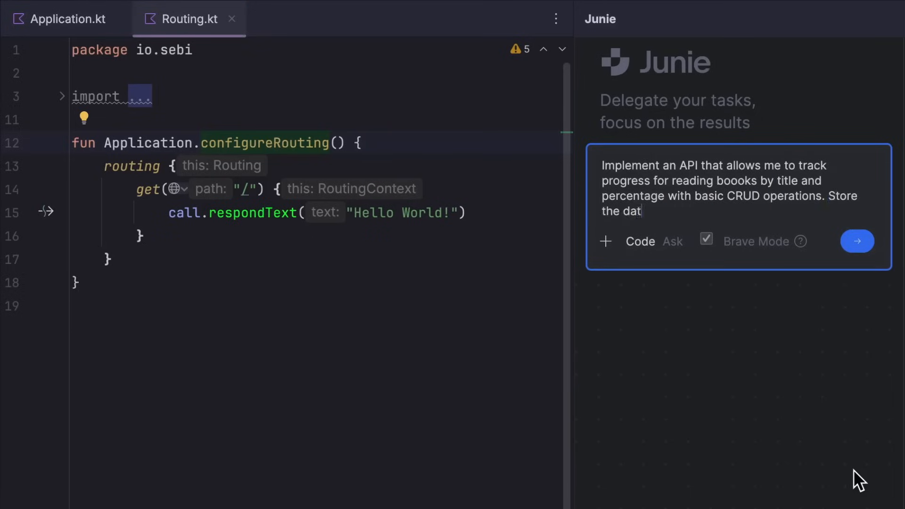
text(a in memory. Write and run tests for teh API.)
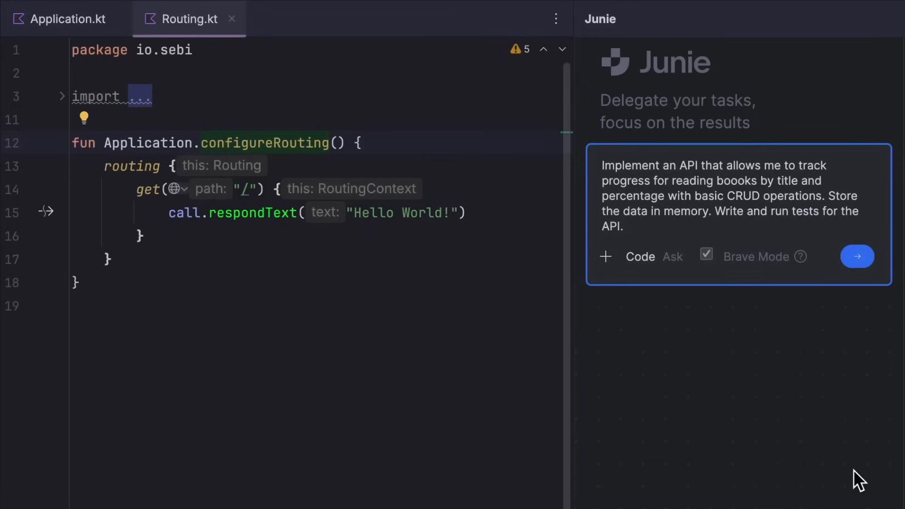
text(Also, provide a simple JS f)
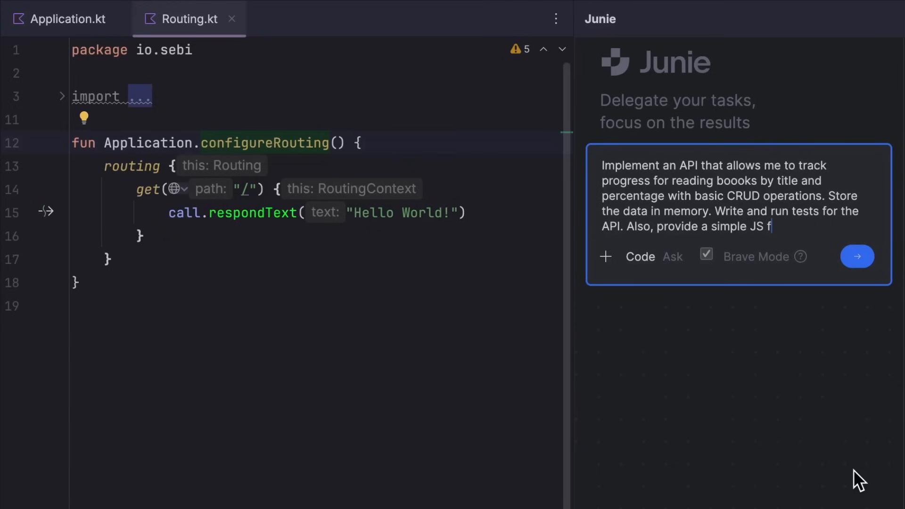
text(rontend at the root endpoint that)
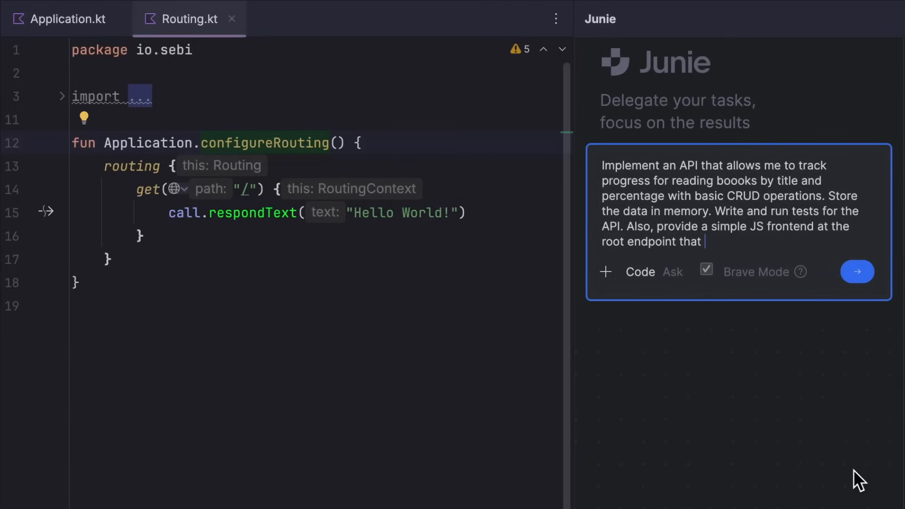
text(uses the API, with styles from the tailwind)
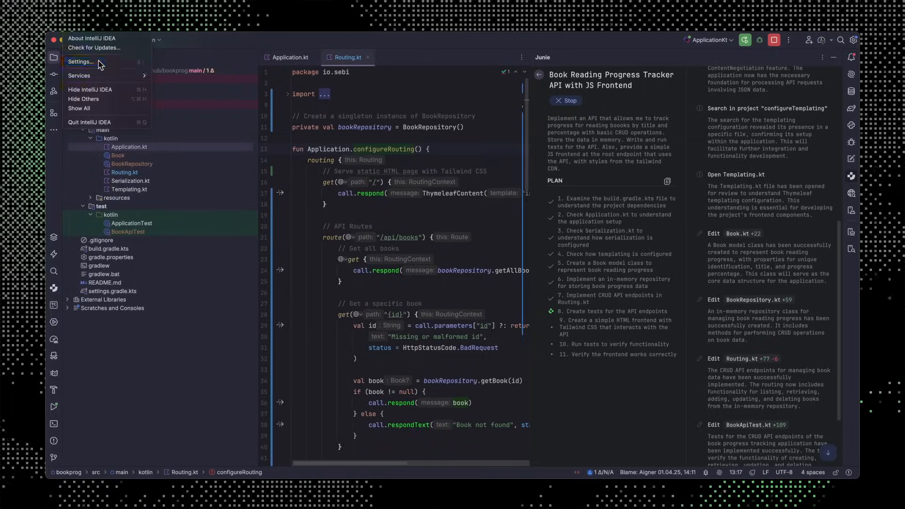
Step: Search the Settings plugin marketplace for the Junie plugin
click(81, 63)
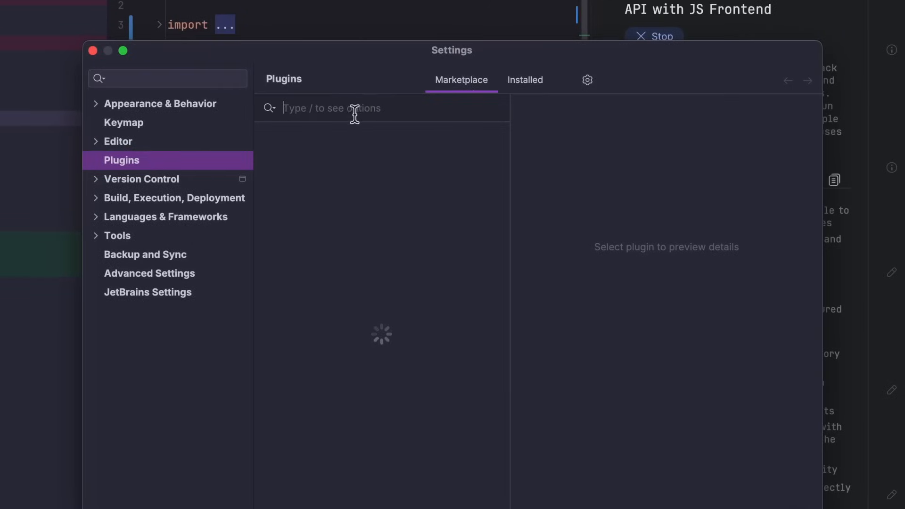
mouse_move(461, 112)
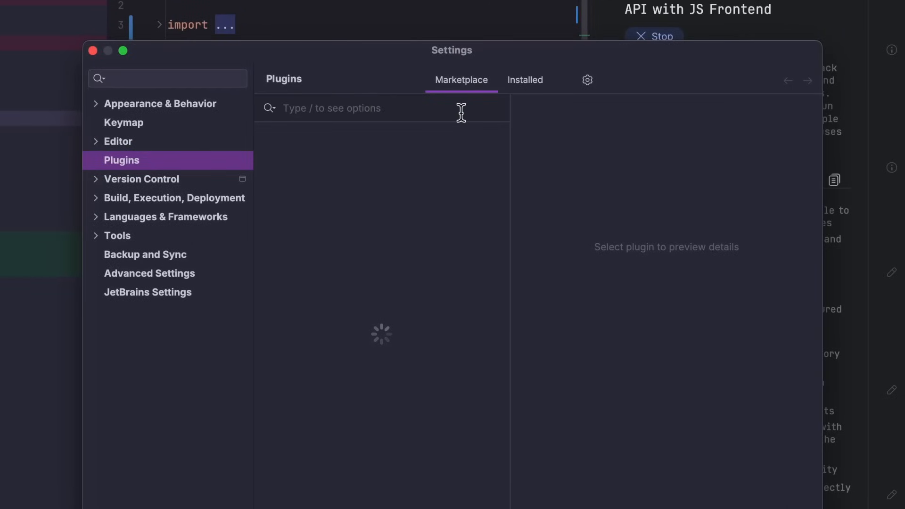
text(Junie)
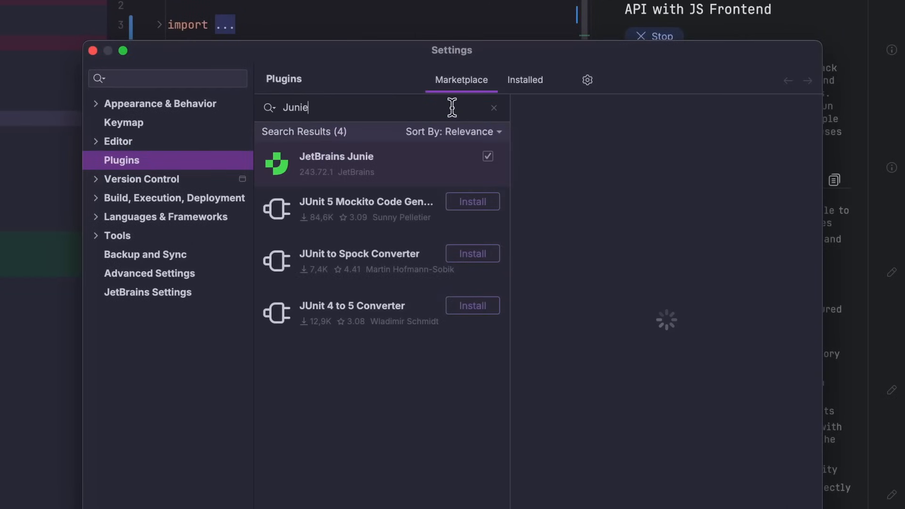
click(335, 164)
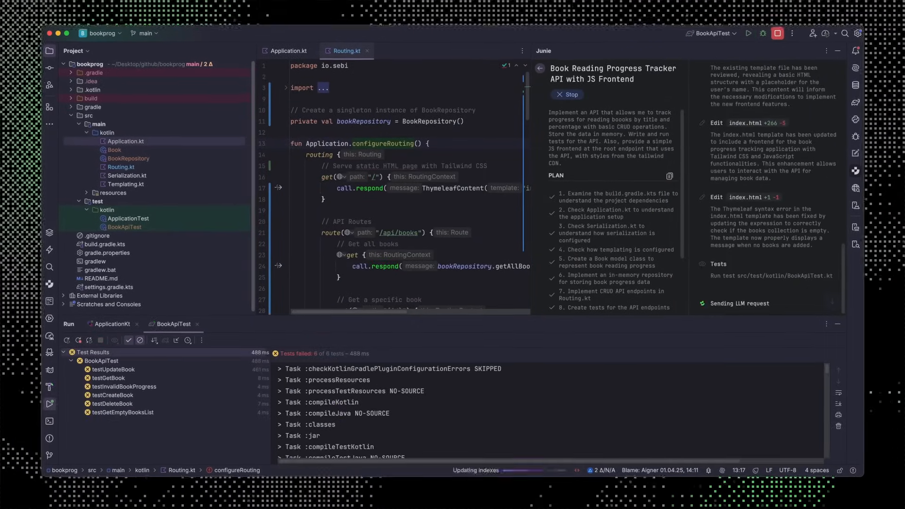
Step: Follow Junie's progress as BookApiTest passes and the Ktor server starts
scroll(down, 3)
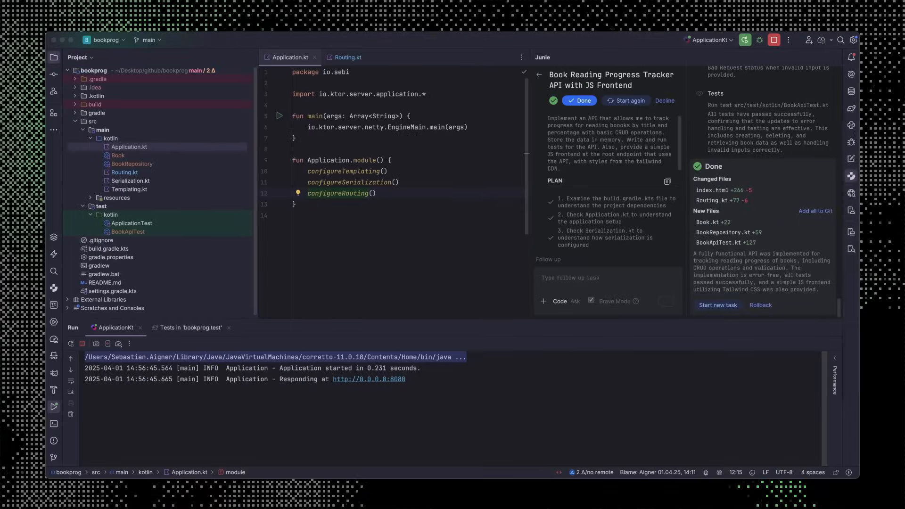
Step: Add 'Talking Kotlin: The Book' with 17% progress on the tracker page at 0.0.0.0:8080
click(369, 379)
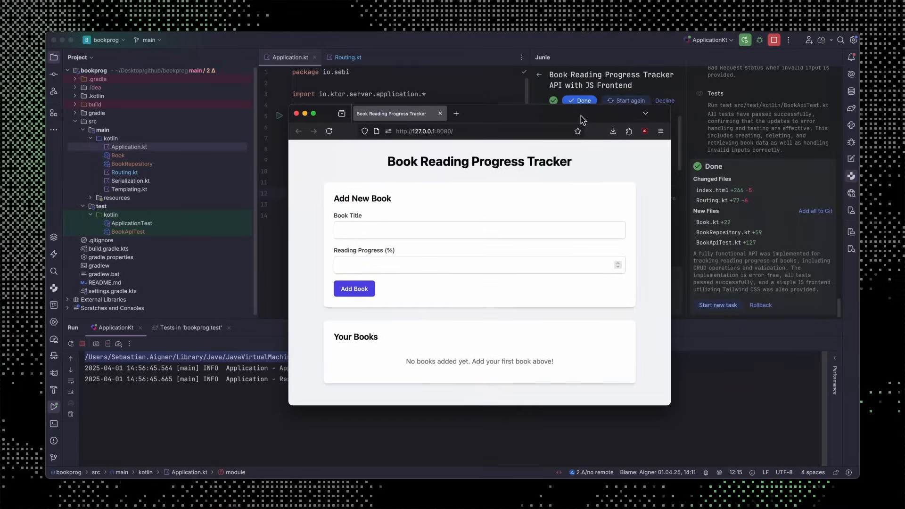
click(479, 230)
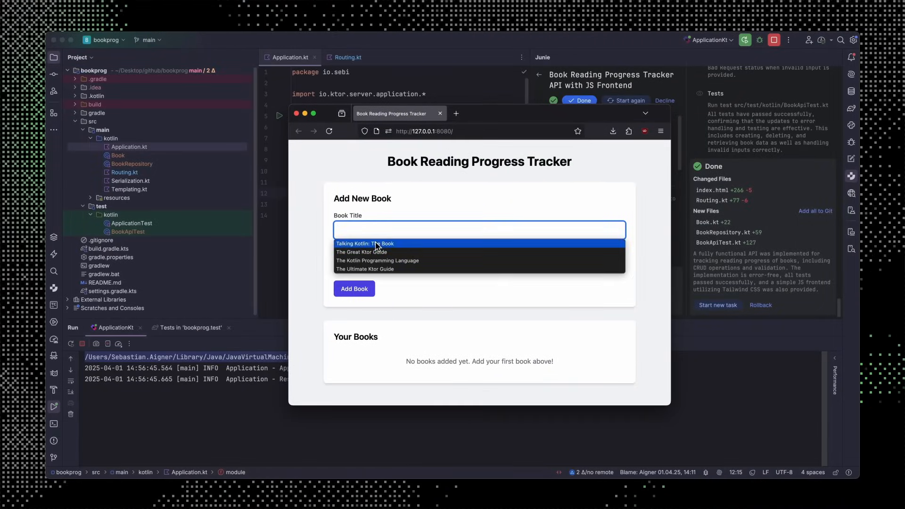
click(364, 243)
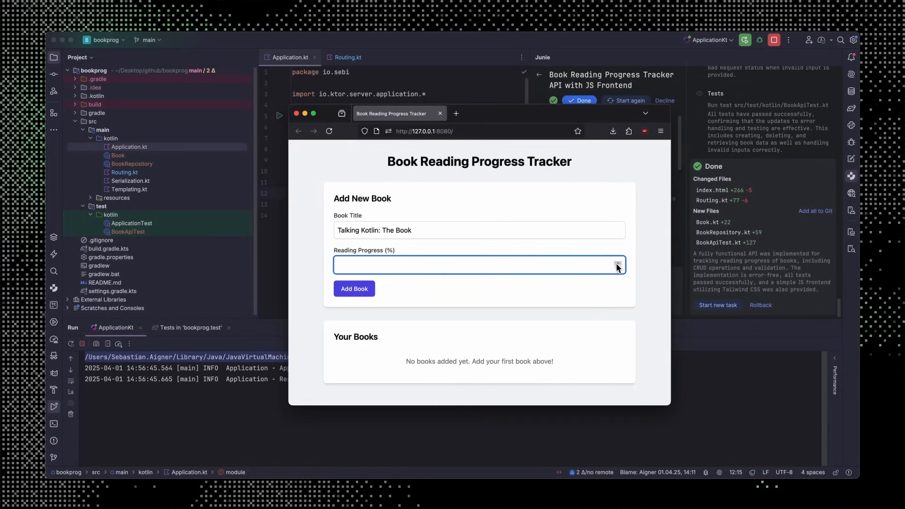
text(17)
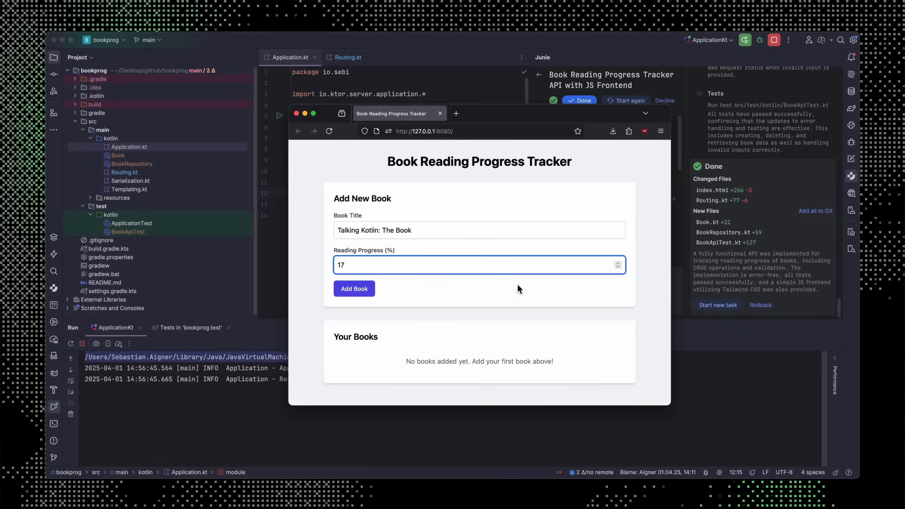
click(354, 289)
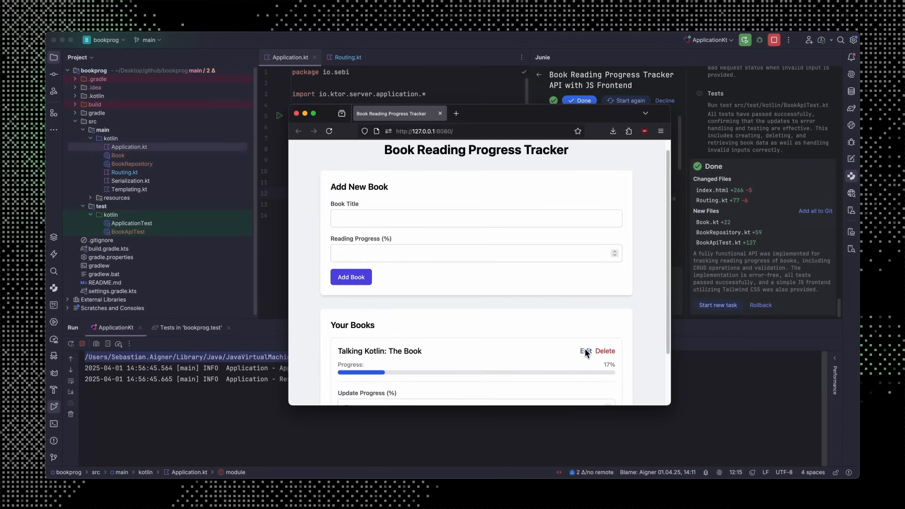
Step: Update the book's progress, then delete it and confirm
click(585, 351)
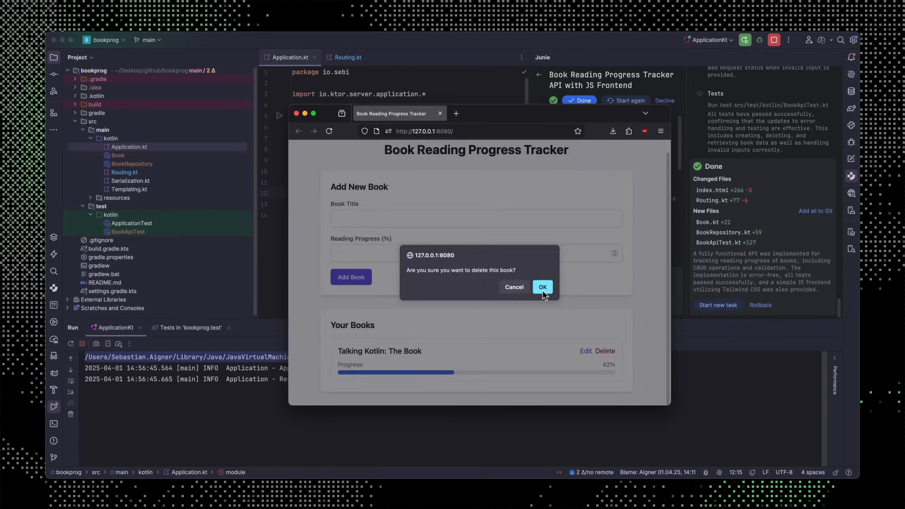
click(541, 287)
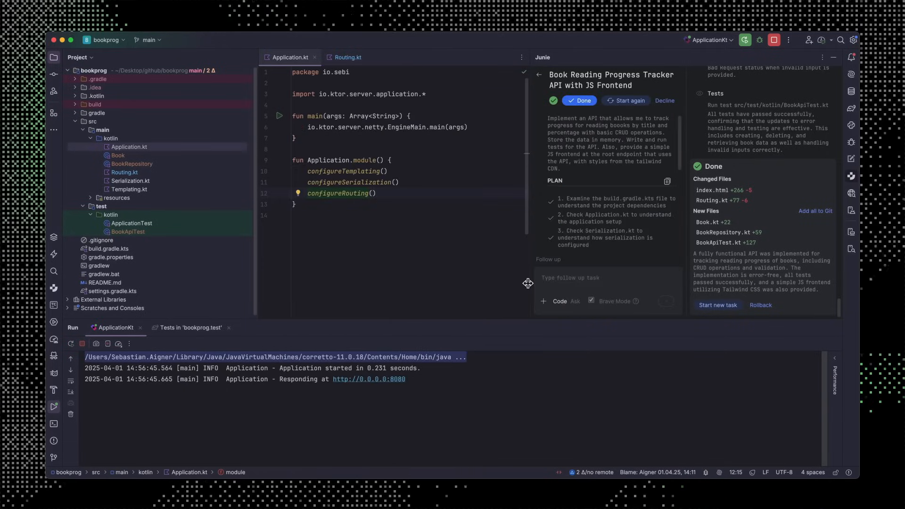
mouse_move(416, 207)
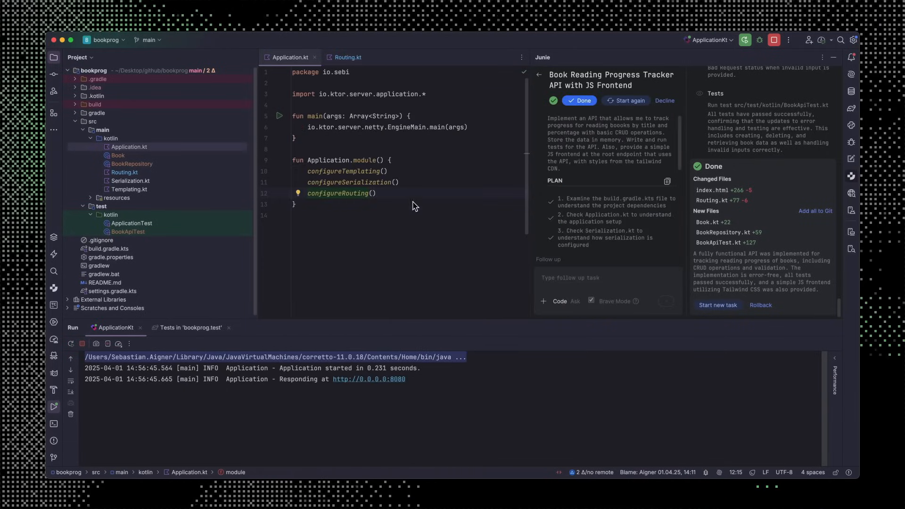
Step: Review the generated book routes in Routing.kt
click(349, 57)
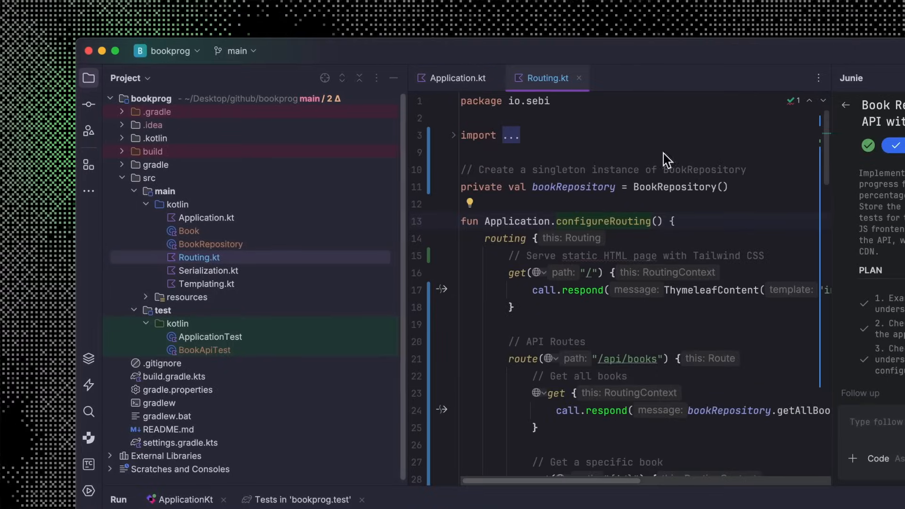
scroll(down, 3)
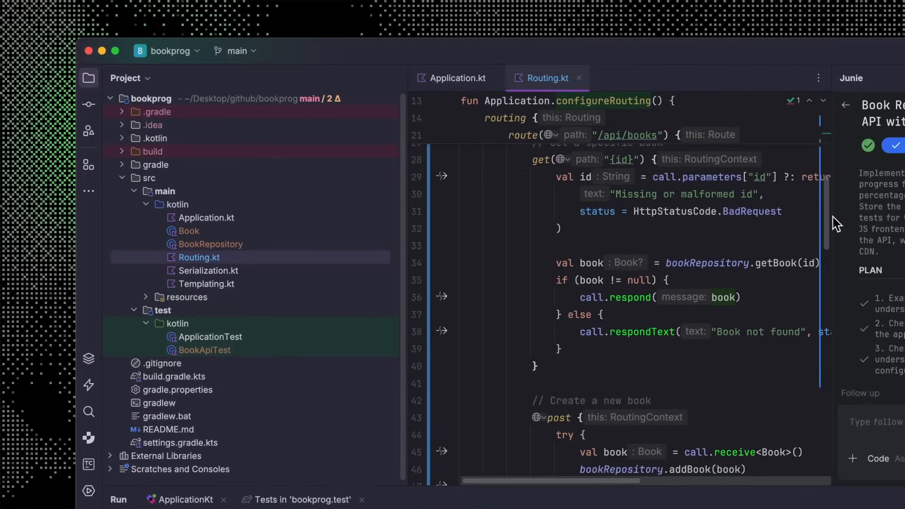
scroll(down, 3)
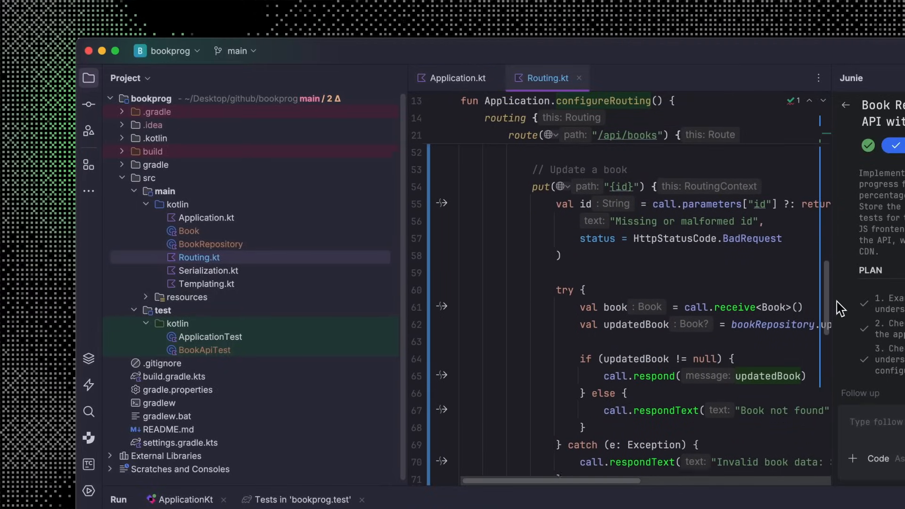
Step: Commit the five changed files with the message 'Add basic func'
click(89, 104)
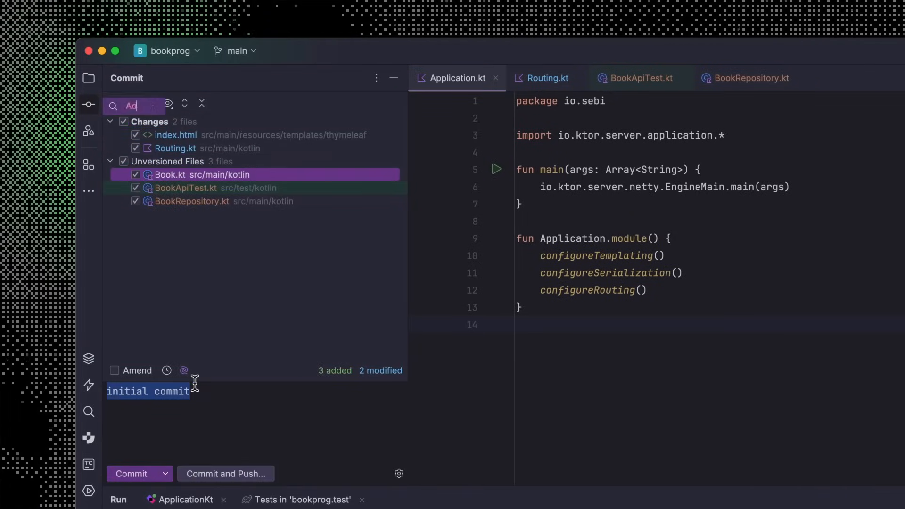
text(Add basic func)
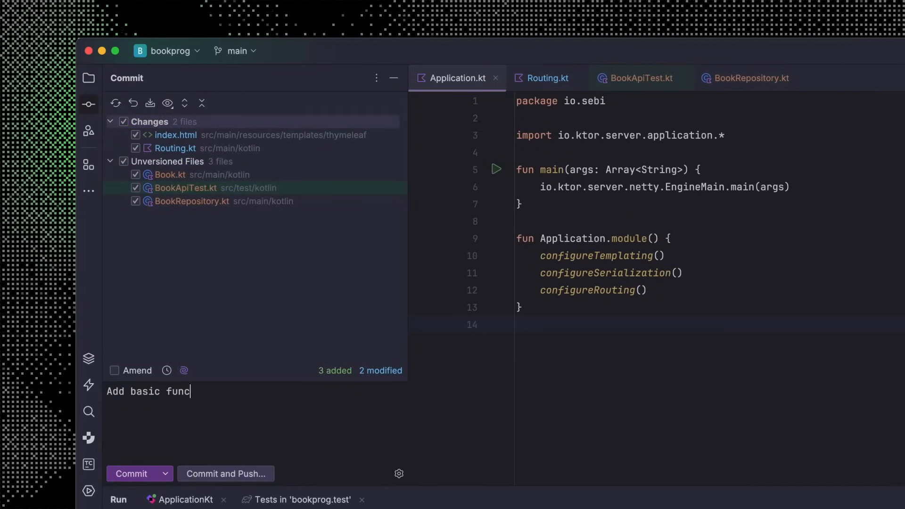
click(88, 78)
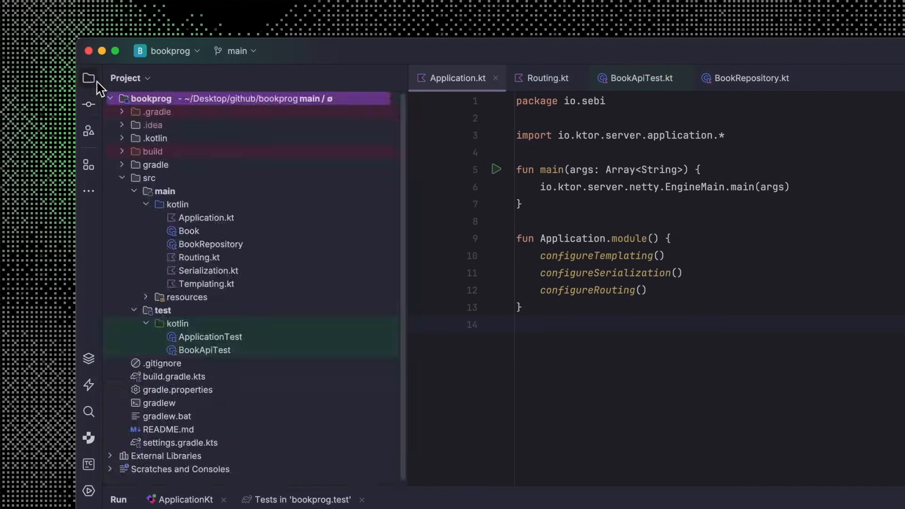
Step: Create .junie/guidelines.md at the project root and add it to Git
right_click(150, 98)
text(.)
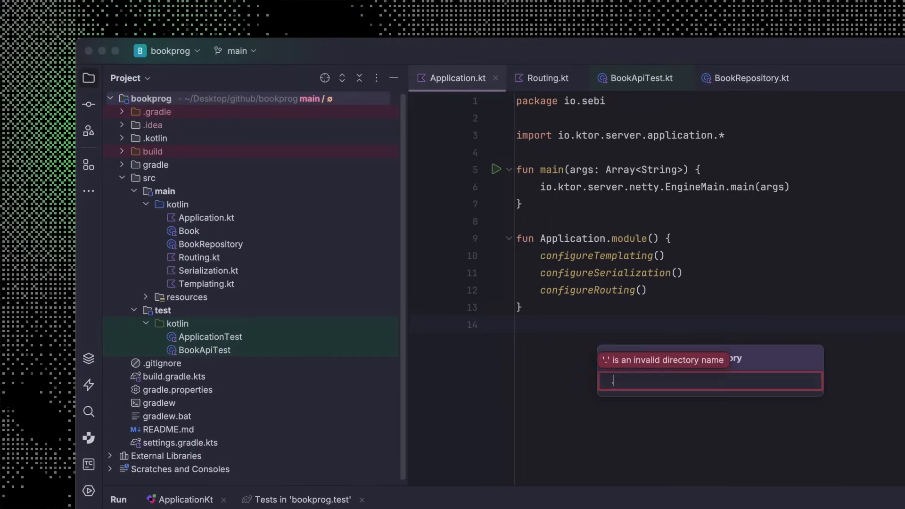
key(Return)
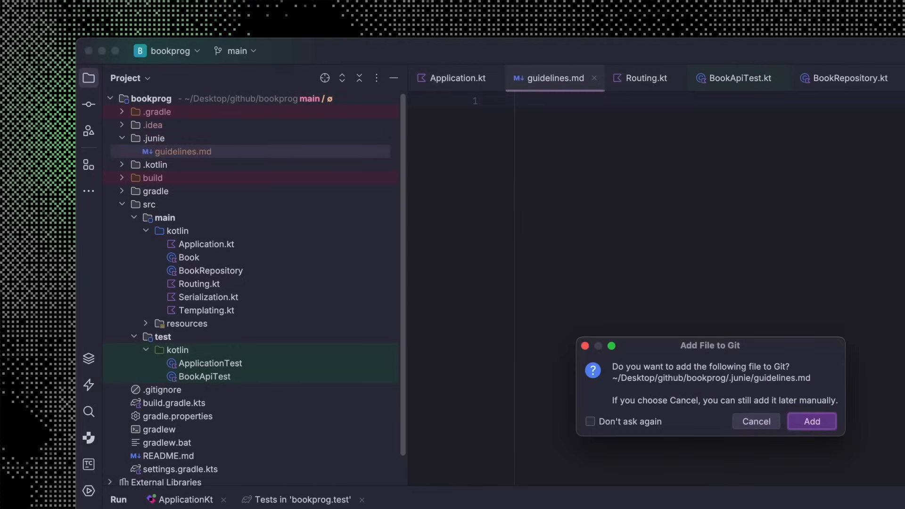
click(810, 421)
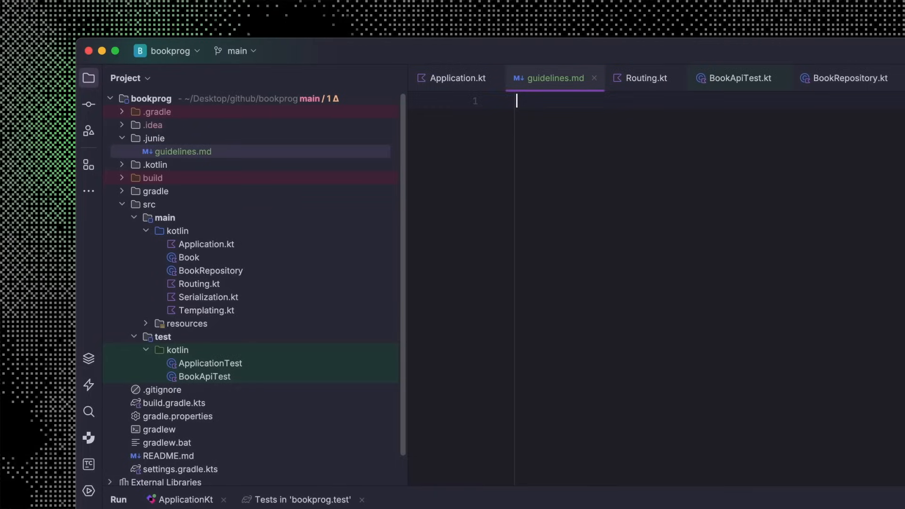
Step: Write guidelines requiring SQLite with JDBC and ephemeral test databases
text(Use SQLite with JDBC exclusively for persisting data.)
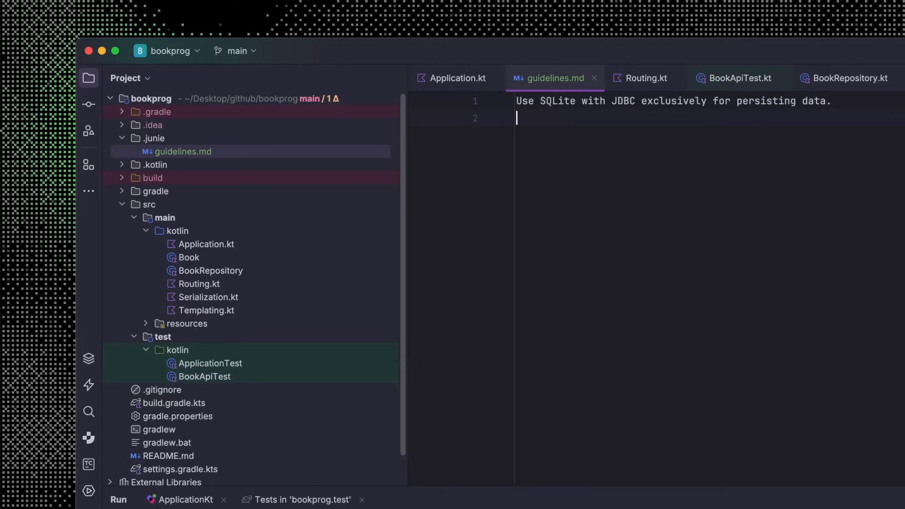
text(Tests should create an ephemeral database.)
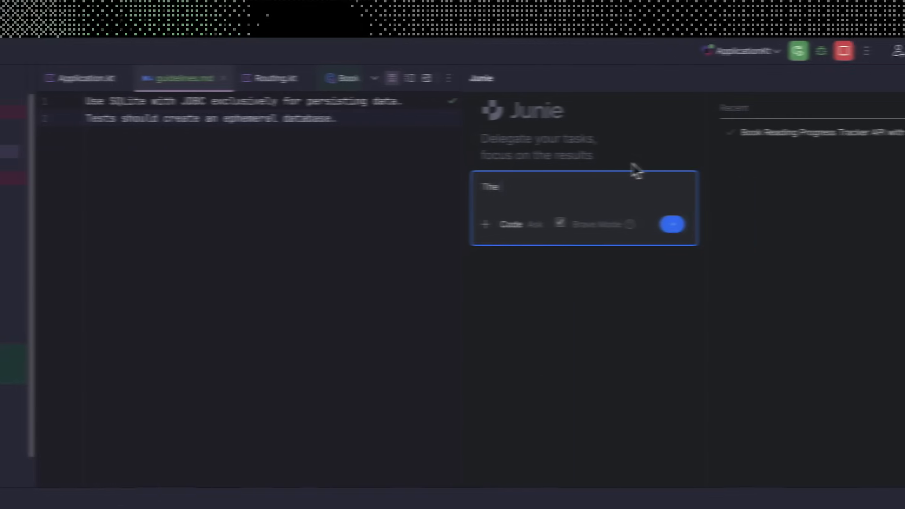
Step: Send Junie a Brave Mode task to make the in-memory book progress persistent
text(The book progress is cur)
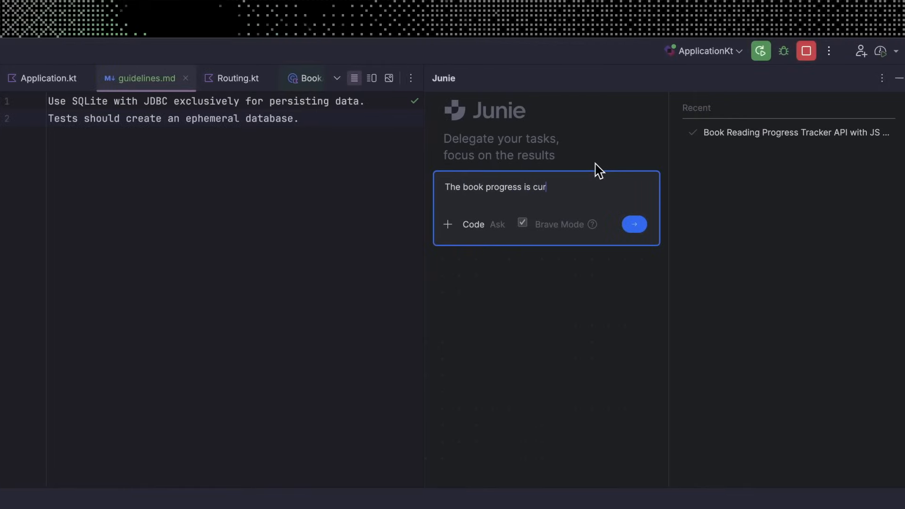
text(rently stored in memor)
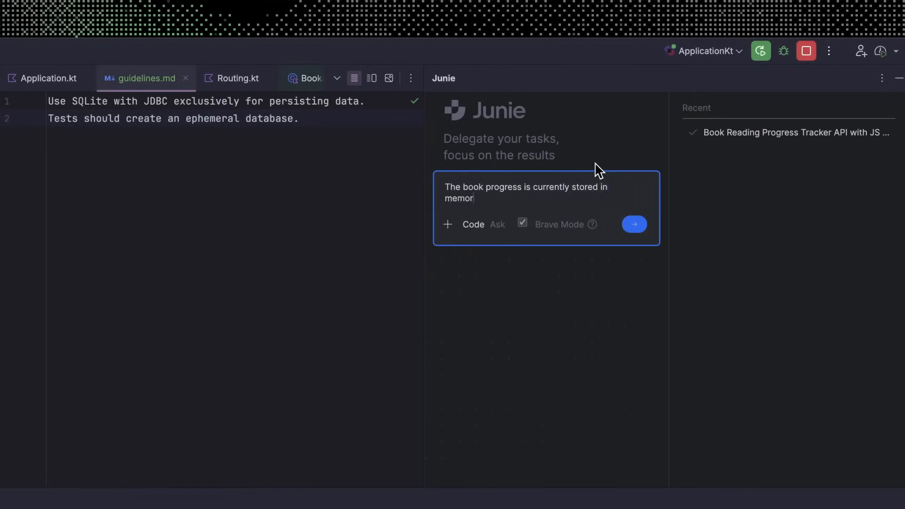
text(y; make it persistent instead.)
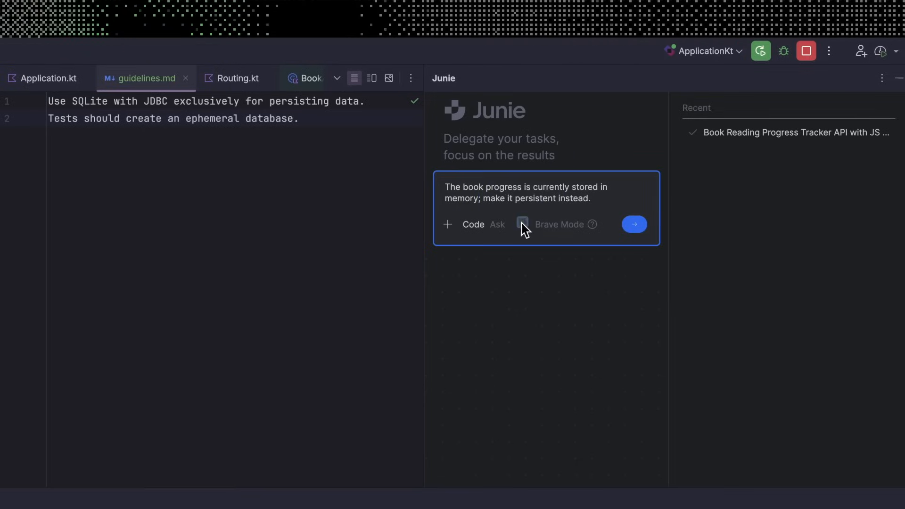
mouse_move(525, 231)
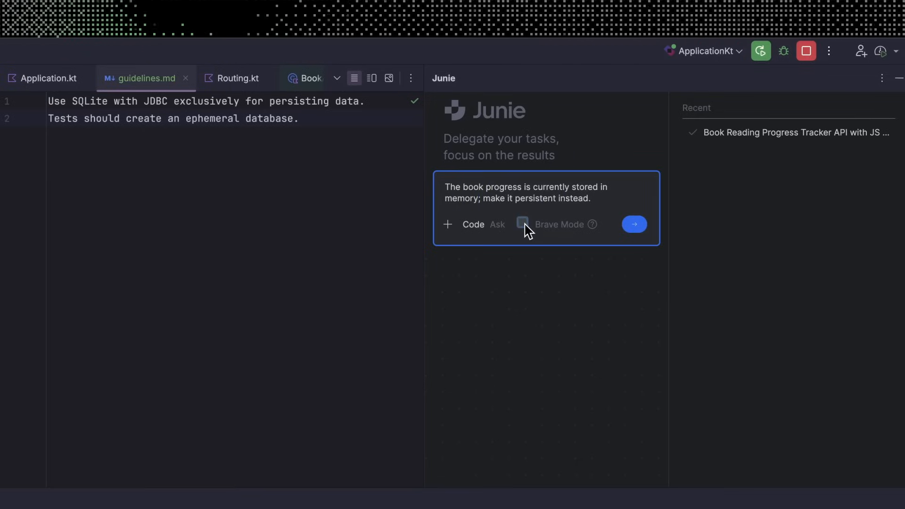
click(521, 225)
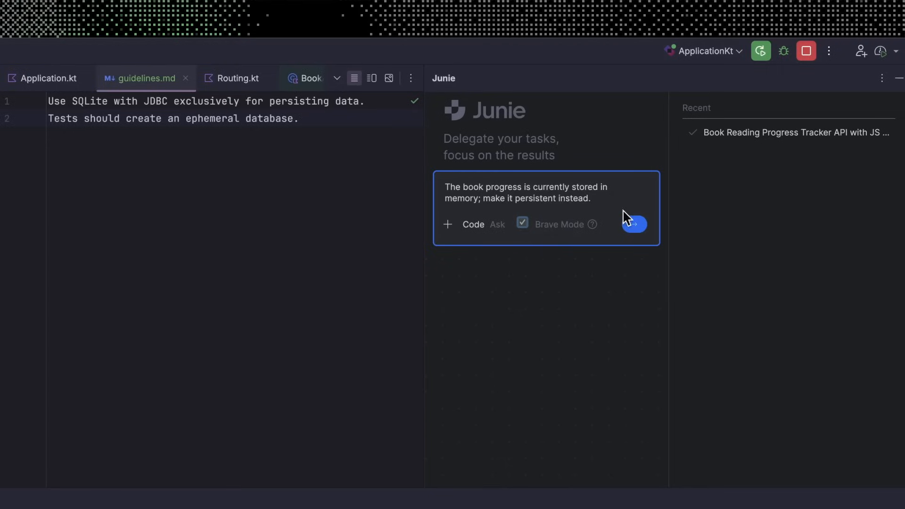
click(635, 225)
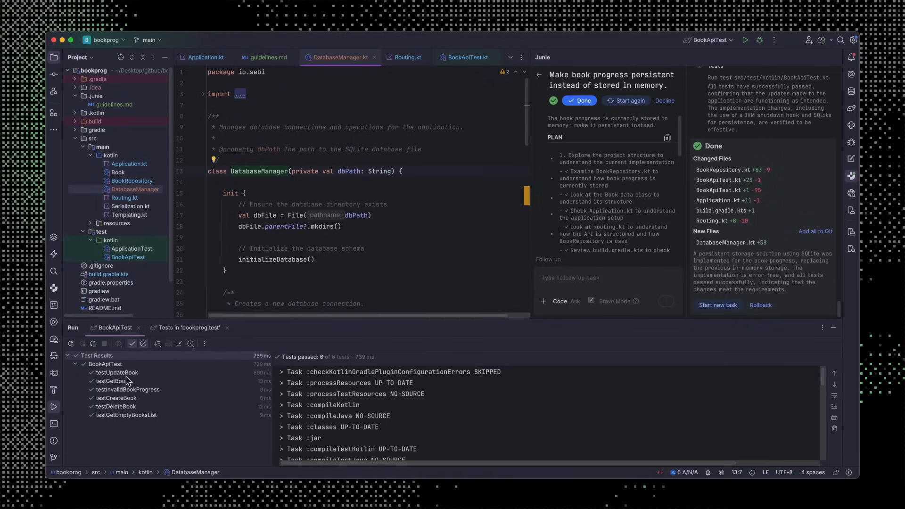
Step: Review Junie's diffs for Routing.kt, Application.kt and BookRepository.kt
click(724, 210)
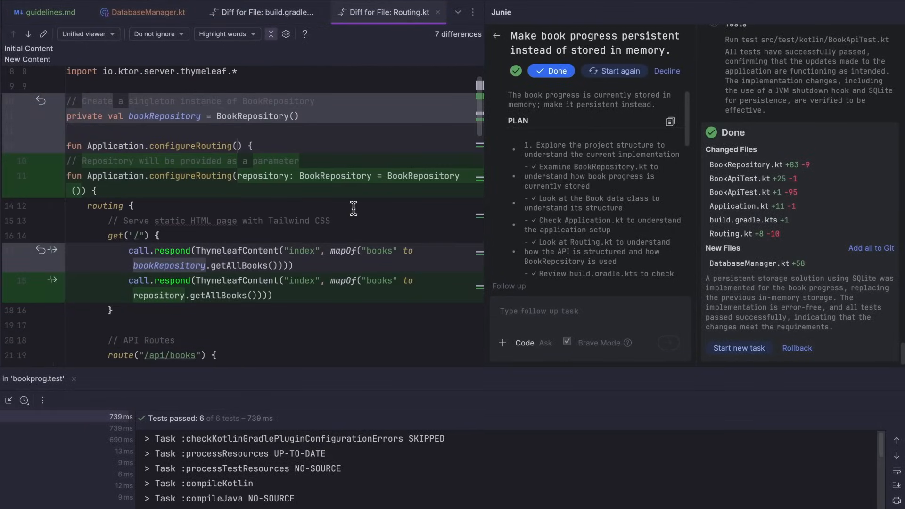
click(742, 207)
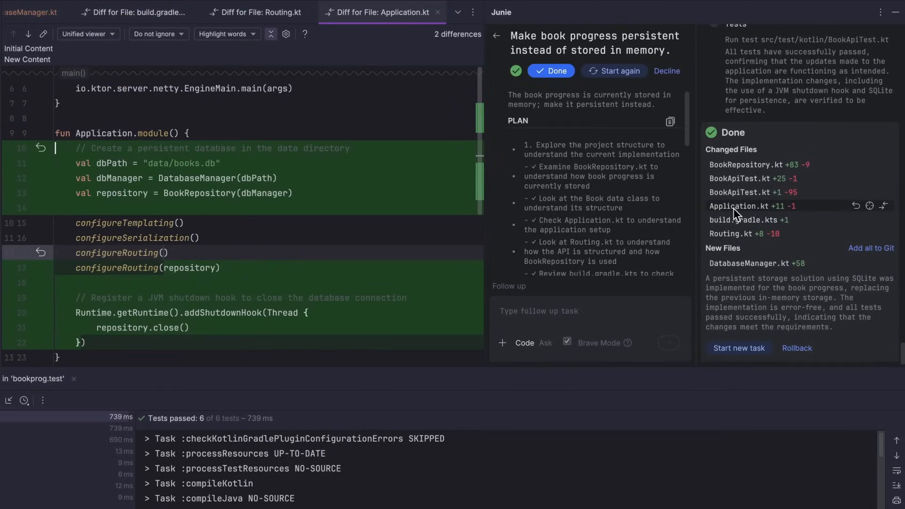
scroll(up, 3)
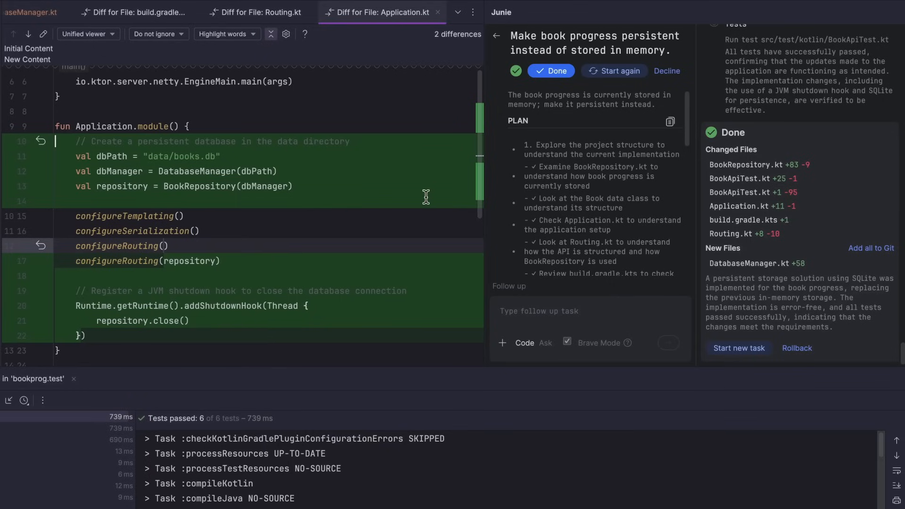
click(749, 165)
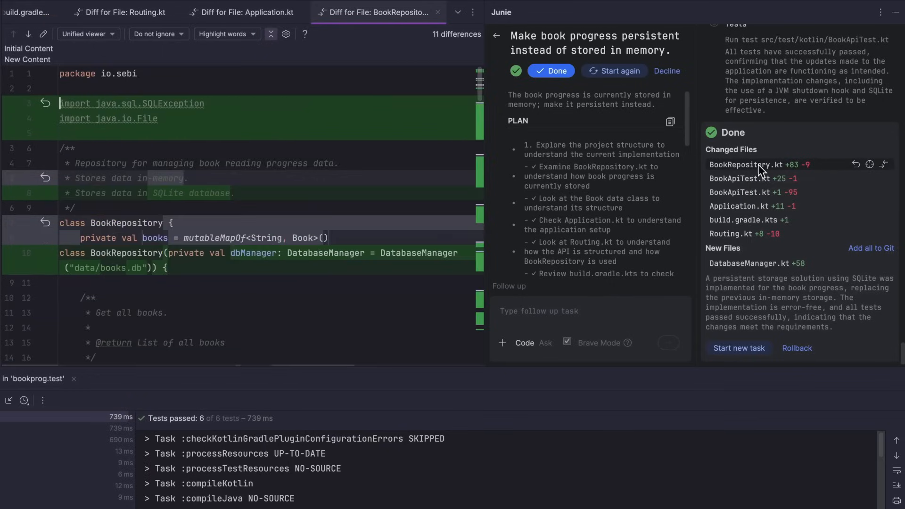
scroll(down, 3)
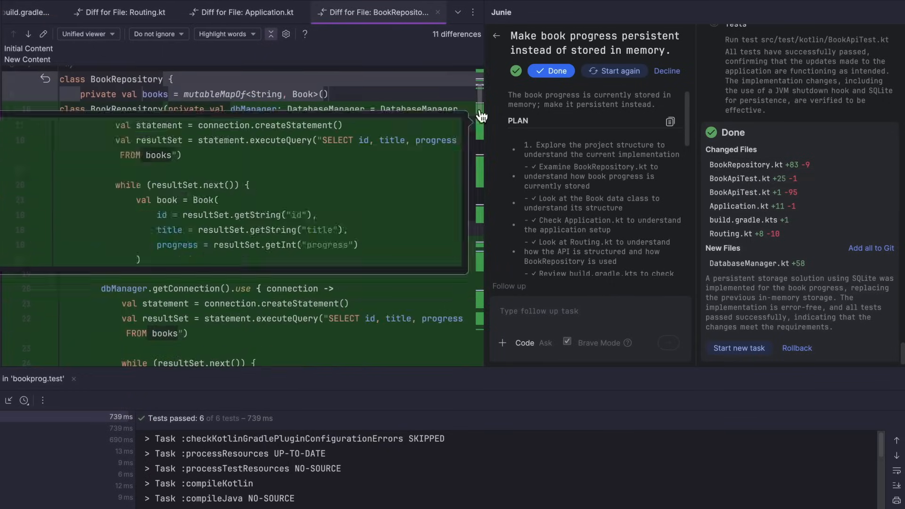
scroll(down, 3)
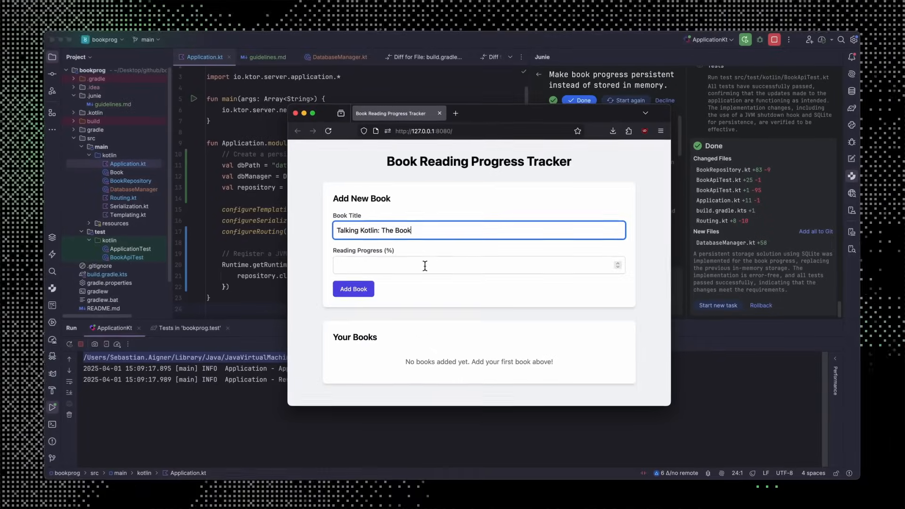
Step: Add 'Talking Kotlin: The Book' with 23% reading progress
text(23)
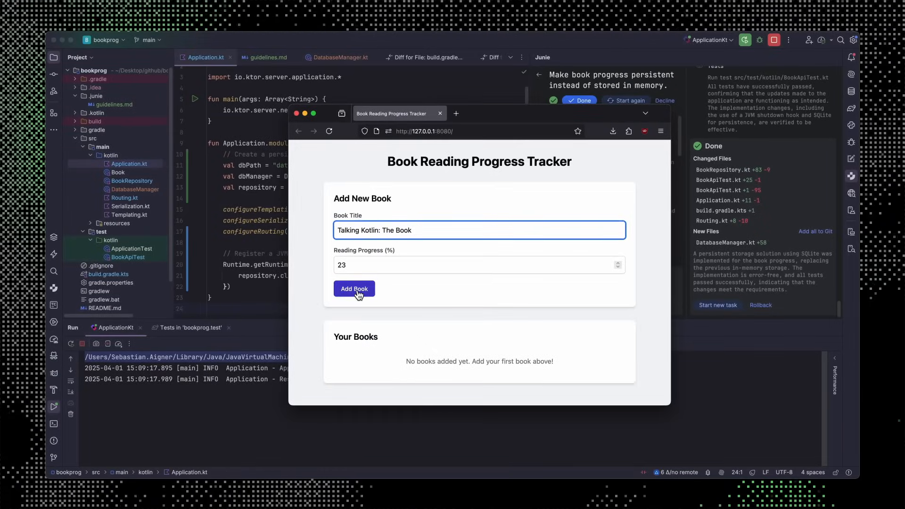
click(351, 289)
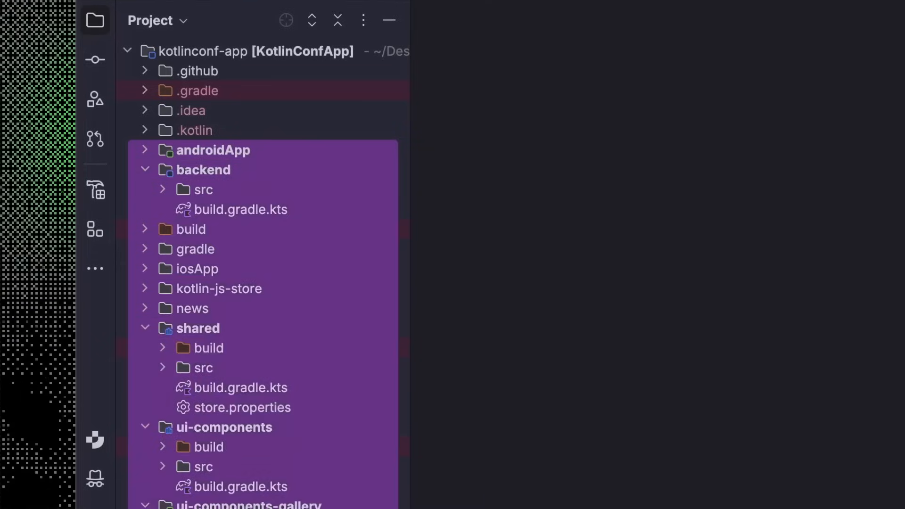
Step: Scroll through the KotlinConf project modules with Junie's panel ready
scroll(down, 3)
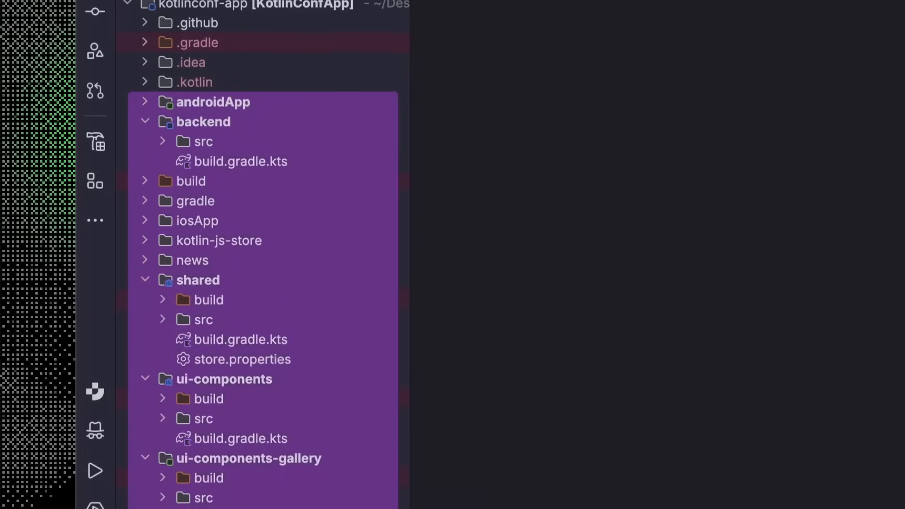
scroll(down, 3)
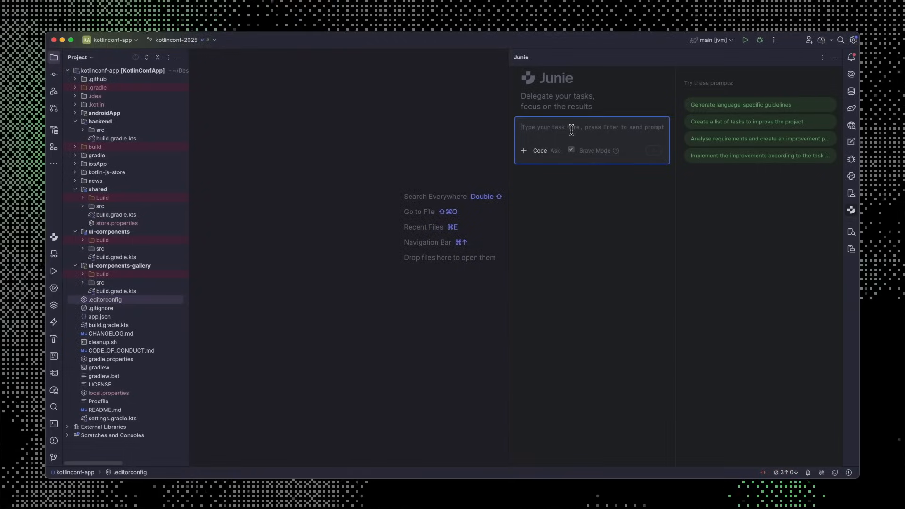
Step: In Ask mode, ask Junie 'How does the backend API expose information about speakers?' and read its answer
click(554, 150)
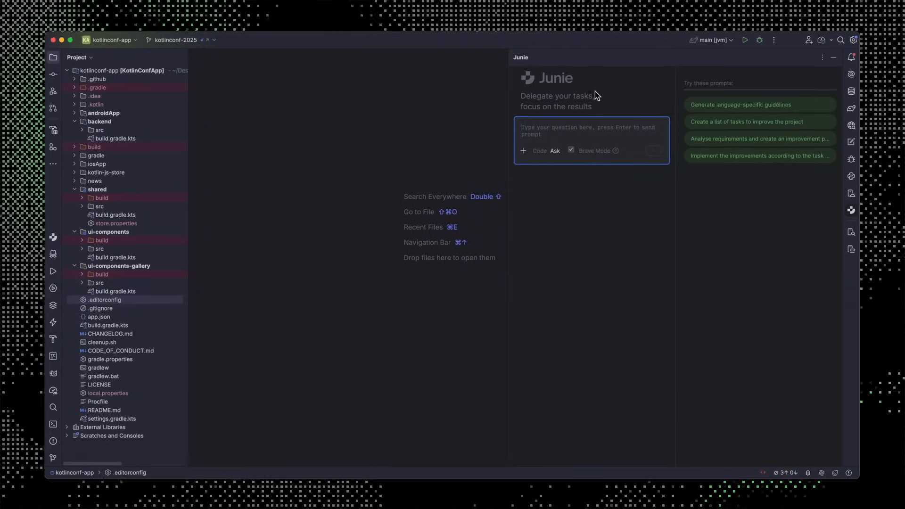
text(How does the backend API)
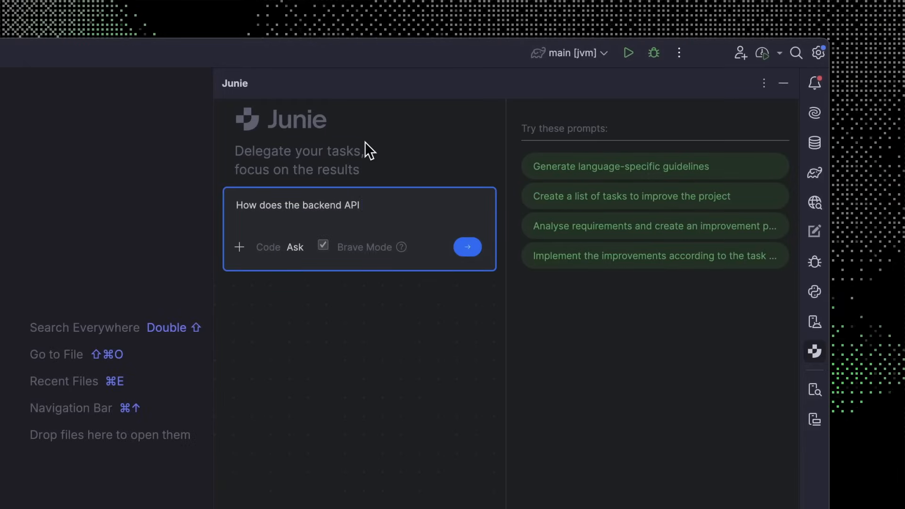
text(expose information about speakers?)
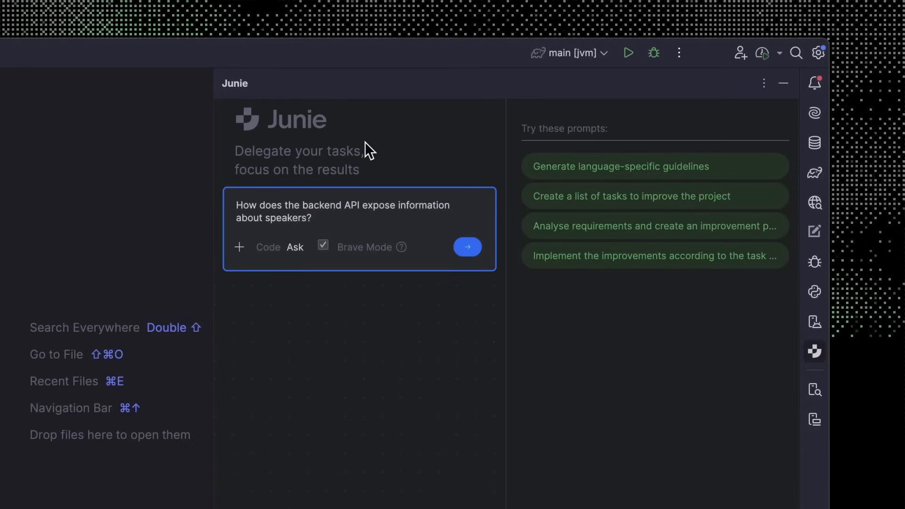
click(468, 247)
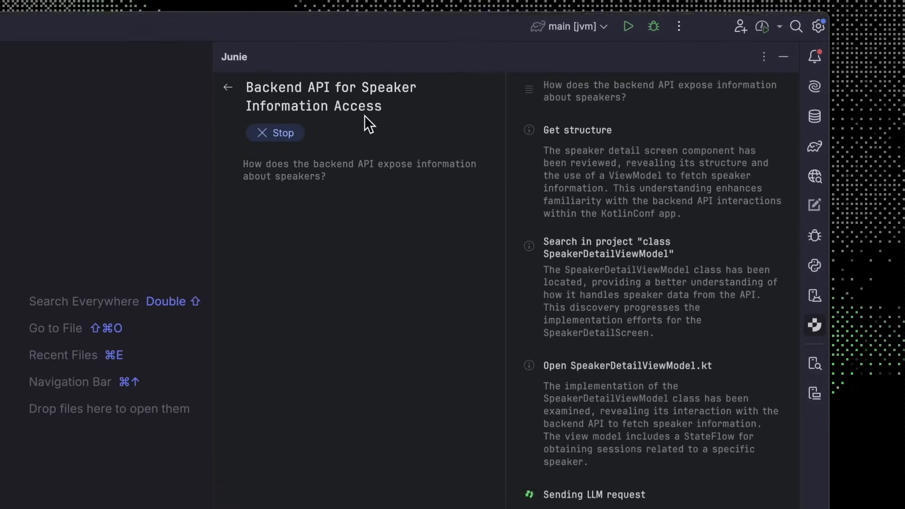
scroll(down, 3)
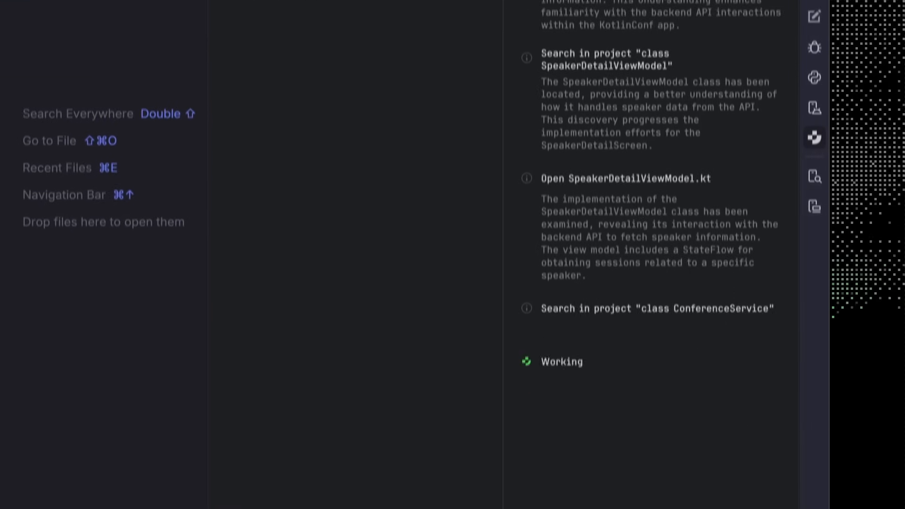
scroll(down, 3)
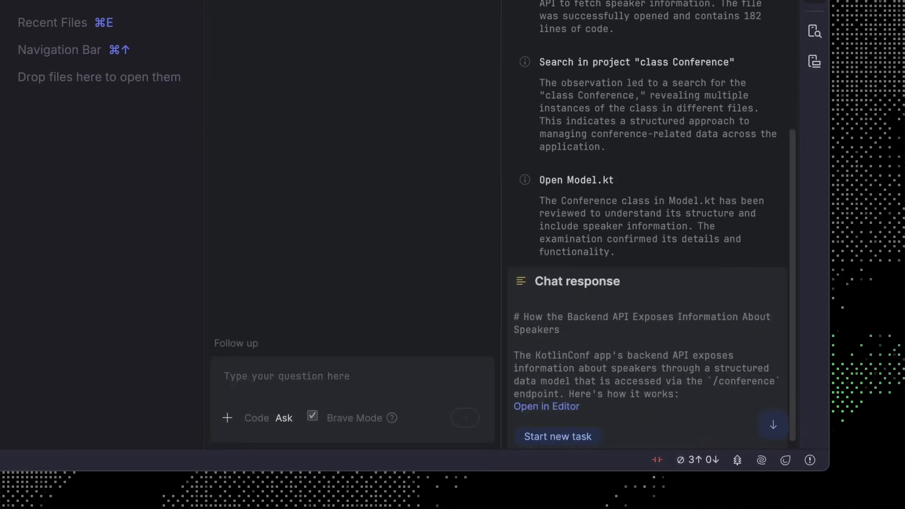
Step: View Junie's speakers answer as a markdown document in the editor
click(546, 407)
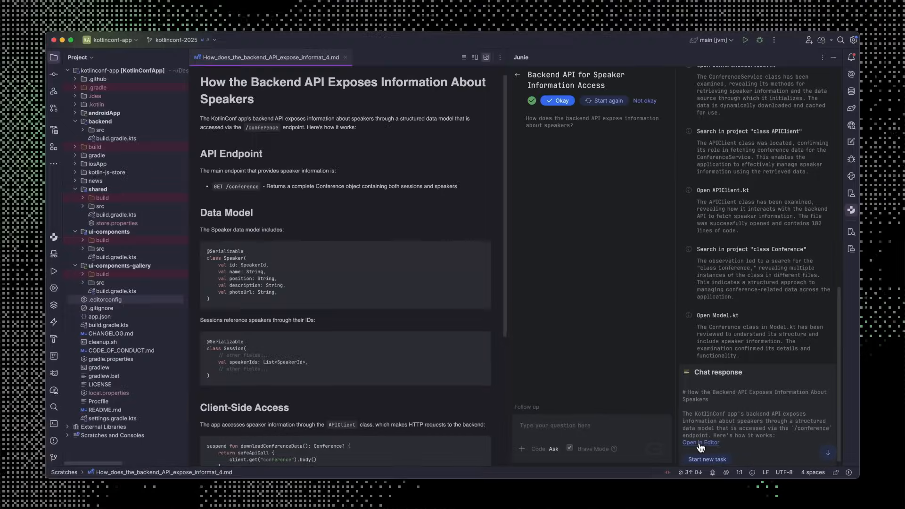
click(706, 459)
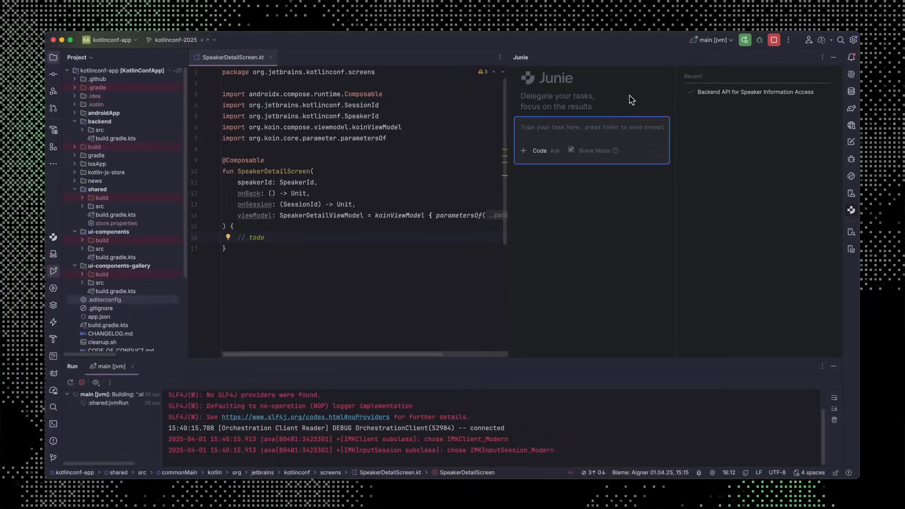
Step: Ask Junie in Code mode to implement the speaker detail screen
text(implement the speaker)
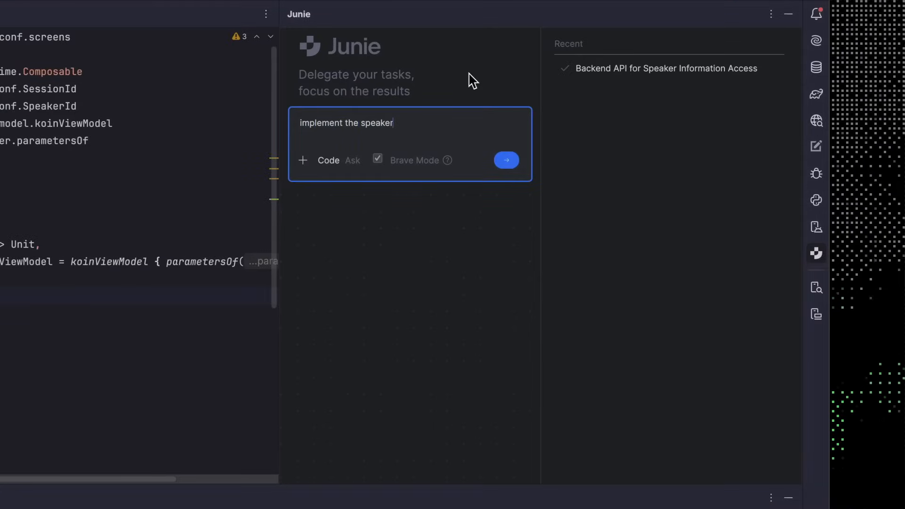
click(505, 160)
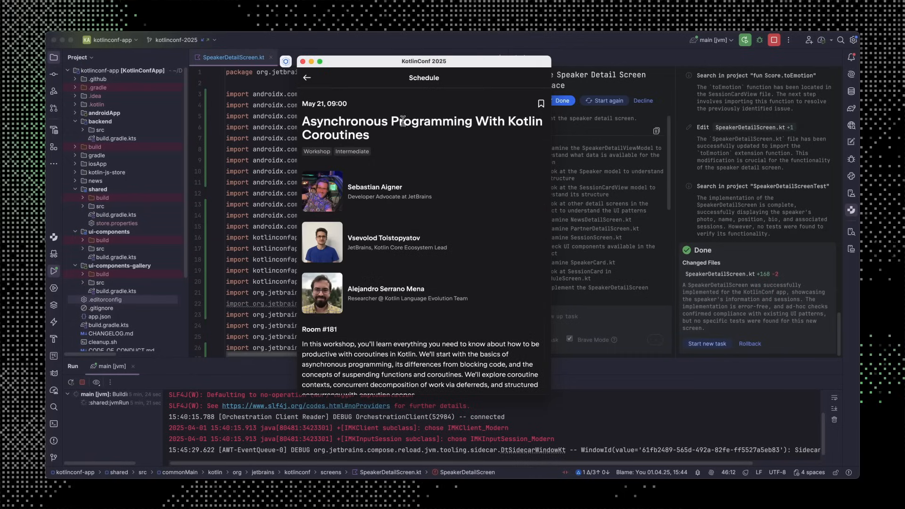
Step: Review Junie's SpeakerDetailScreen.kt diff through the profile, bio and Sessions code
click(305, 78)
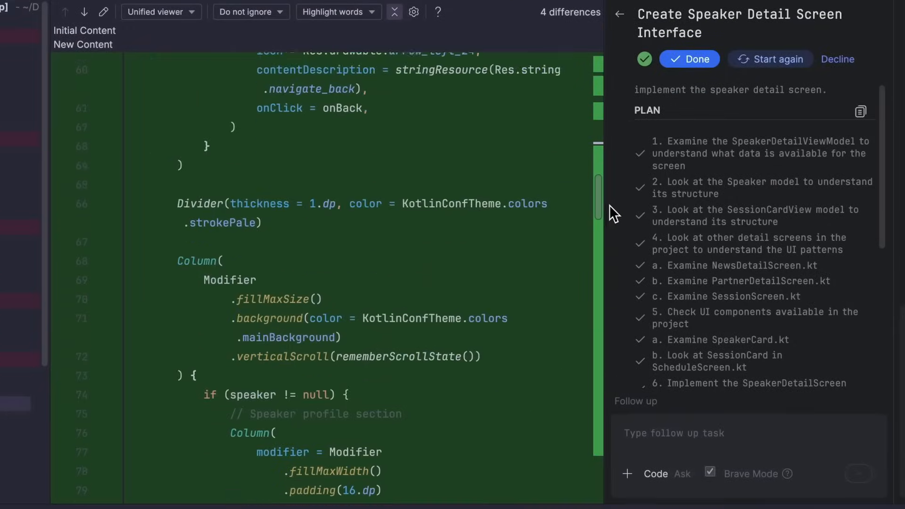
scroll(down, 3)
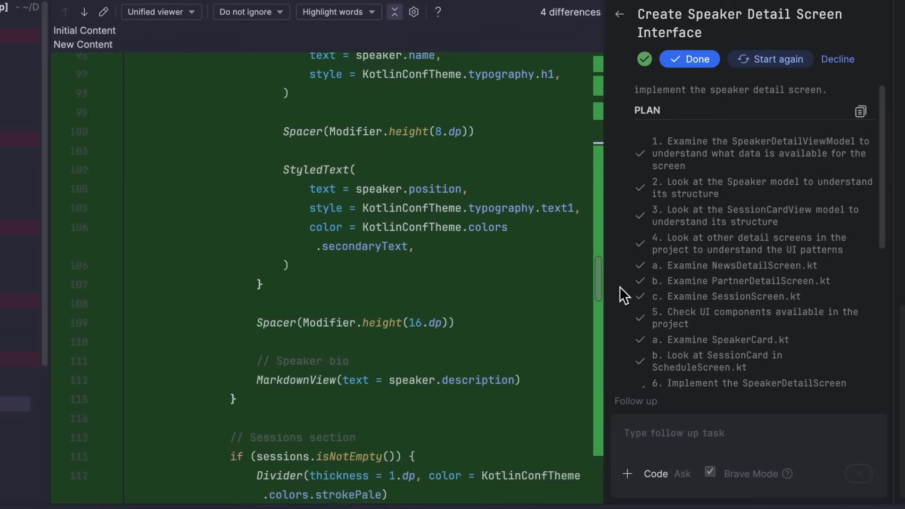
scroll(down, 3)
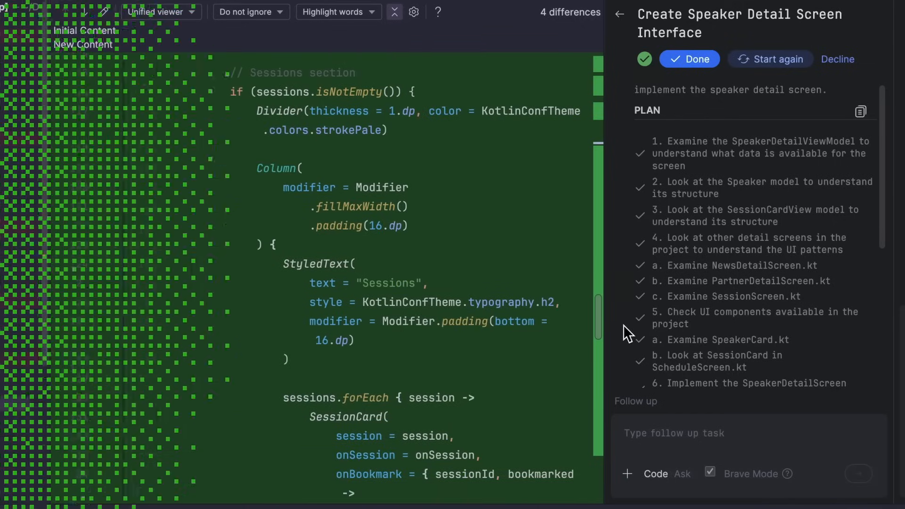